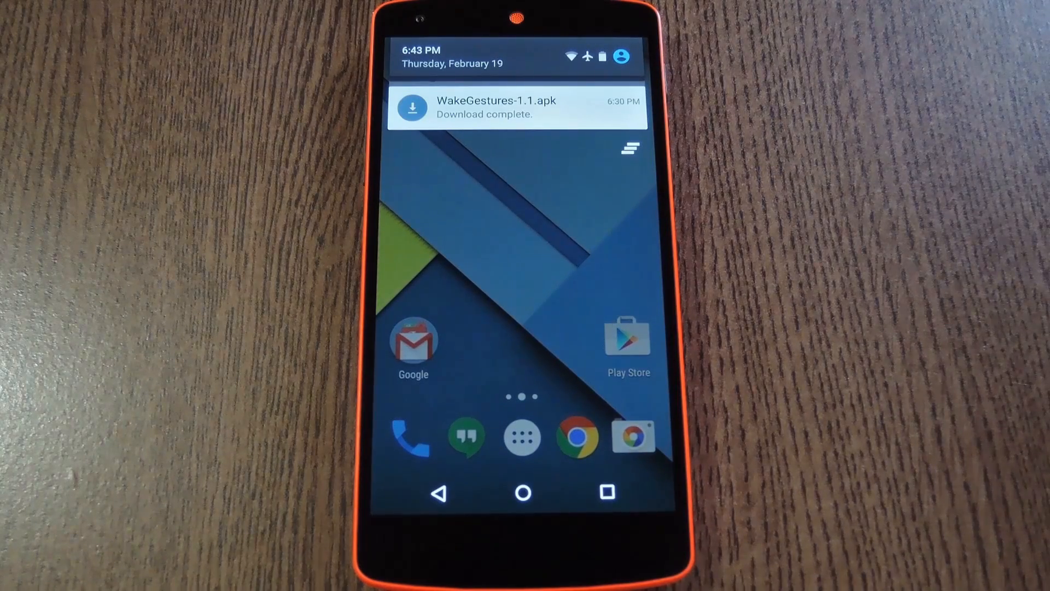
Install WakeGestures-1.1.apk from the download notification and launch the app.
left_click(516, 109)
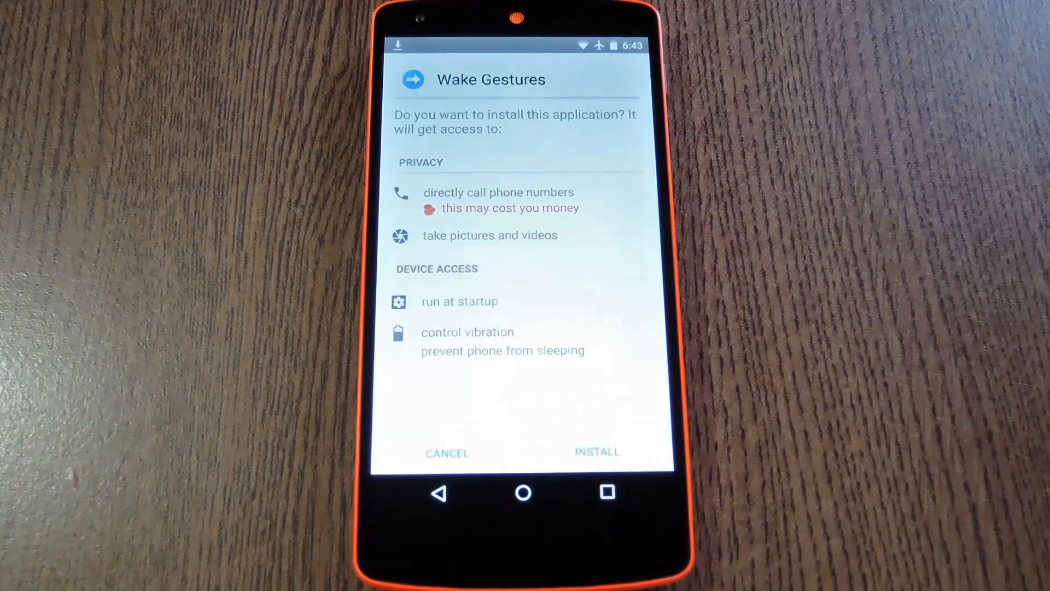
left_click(596, 453)
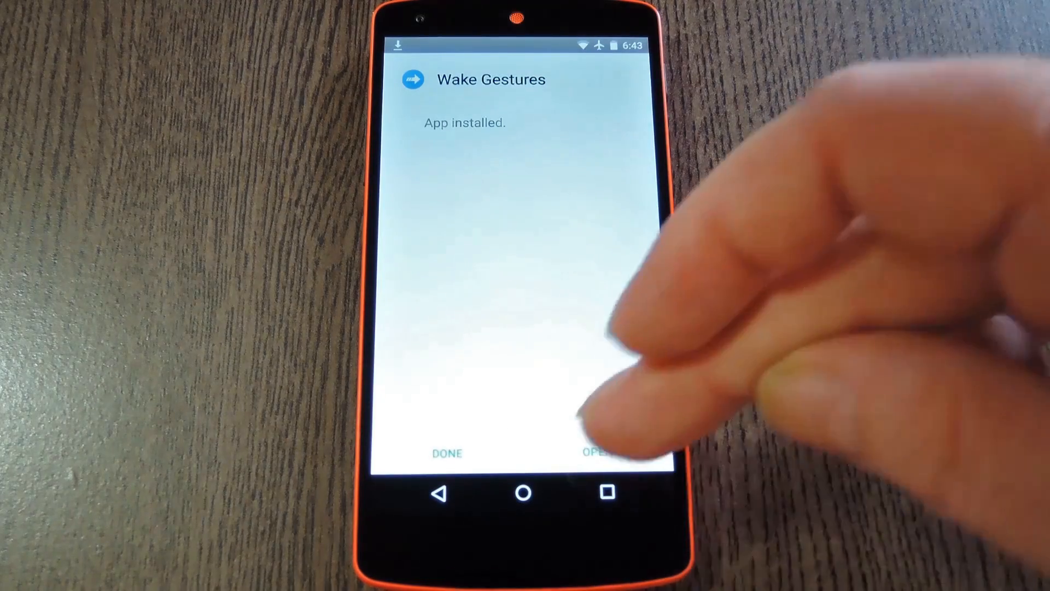
left_click(592, 452)
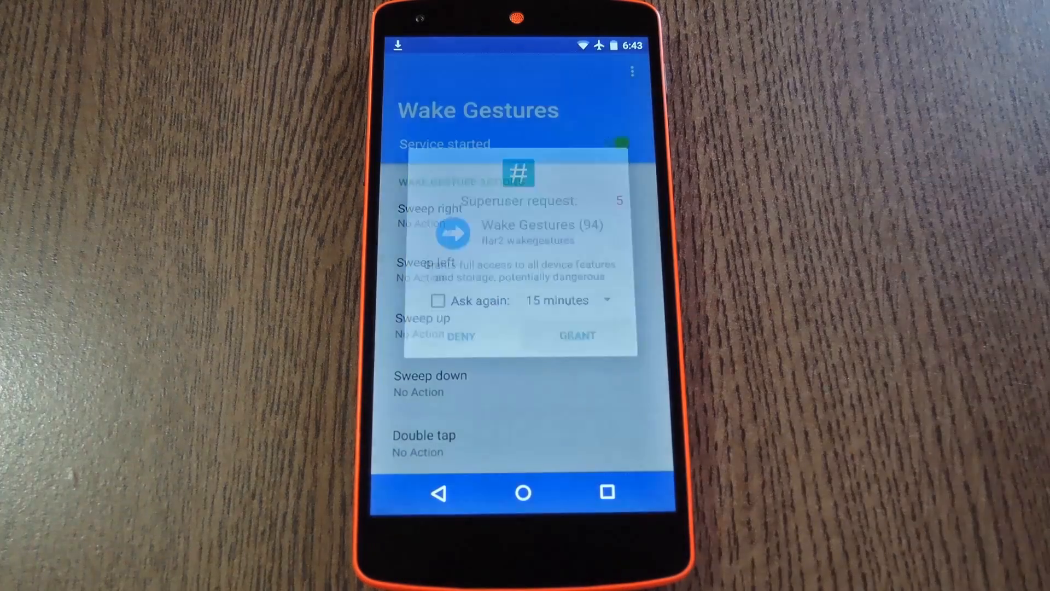
Grant Wake Gestures superuser root access.
left_click(577, 335)
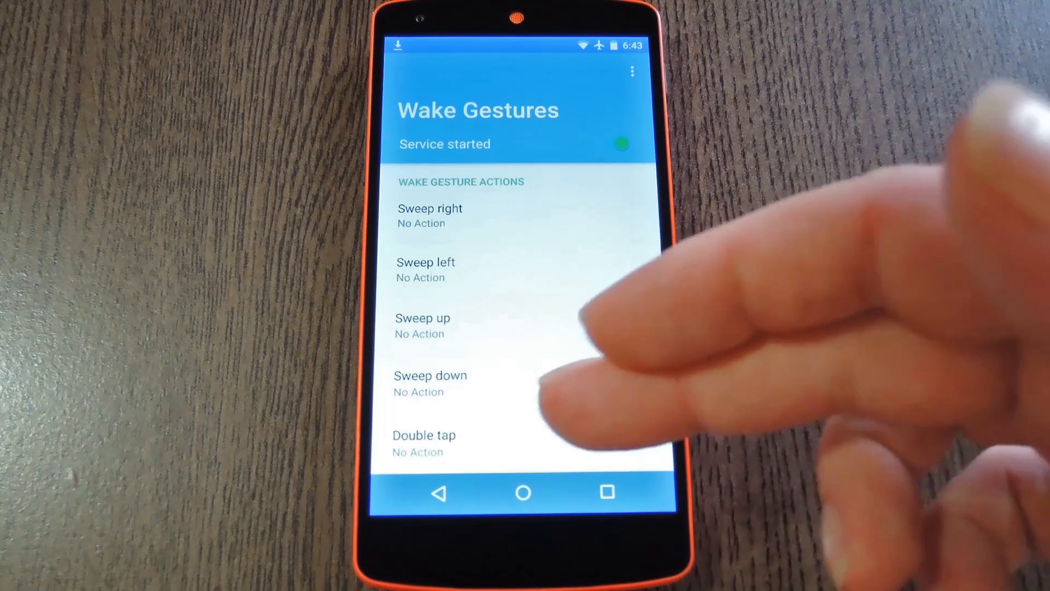
Assign Chrome from the Applications category to the Double tap gesture.
left_click(423, 442)
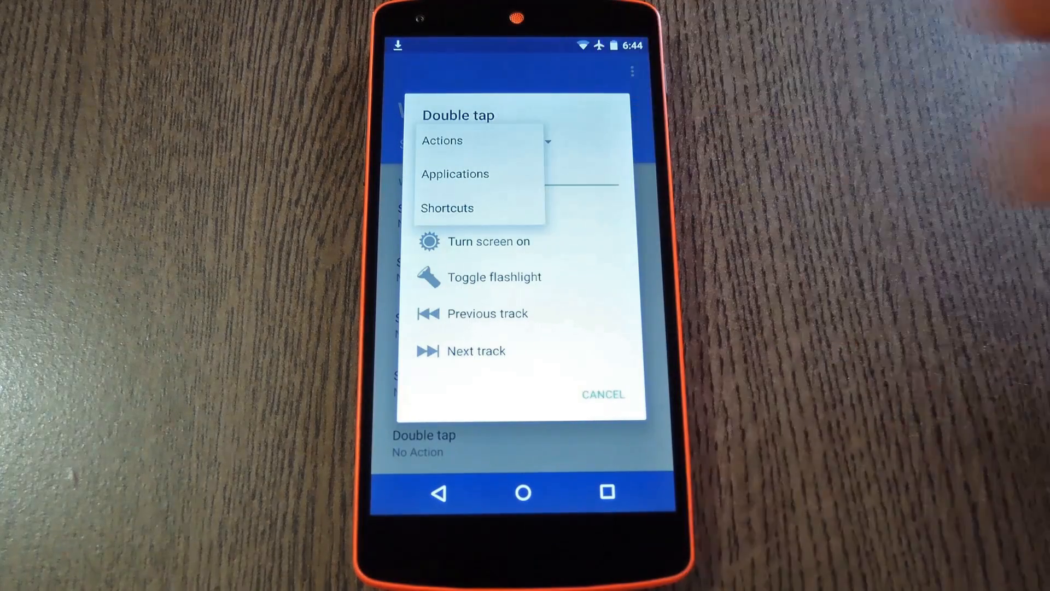
left_click(447, 208)
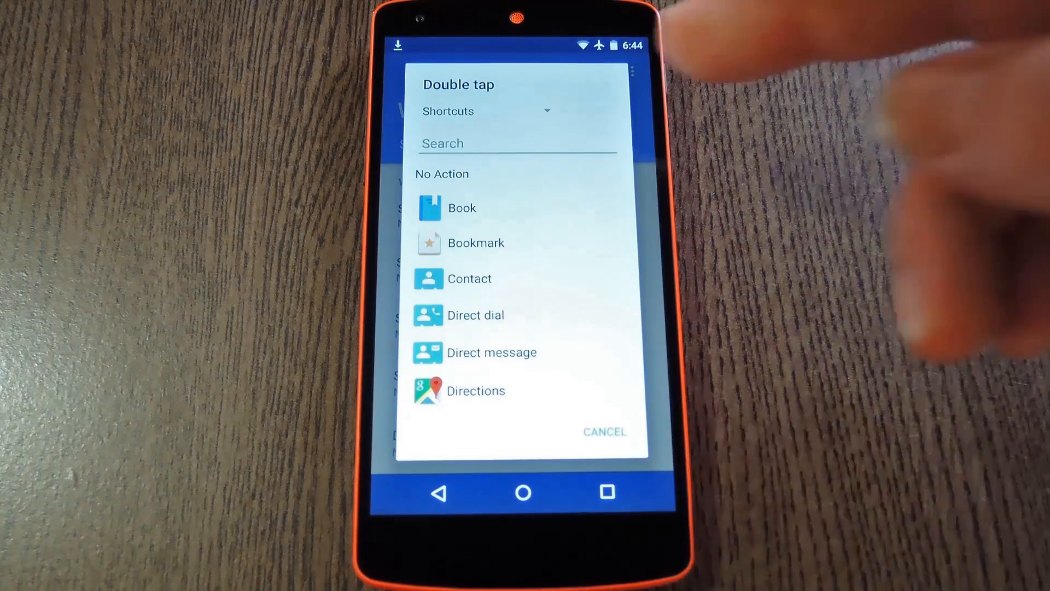
left_click(486, 111)
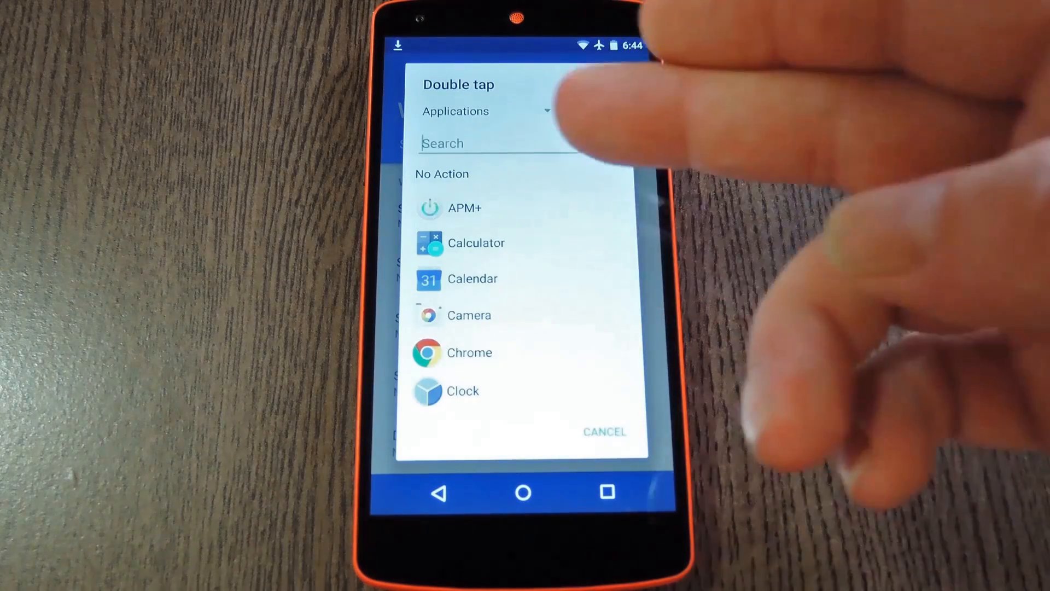
left_click(469, 352)
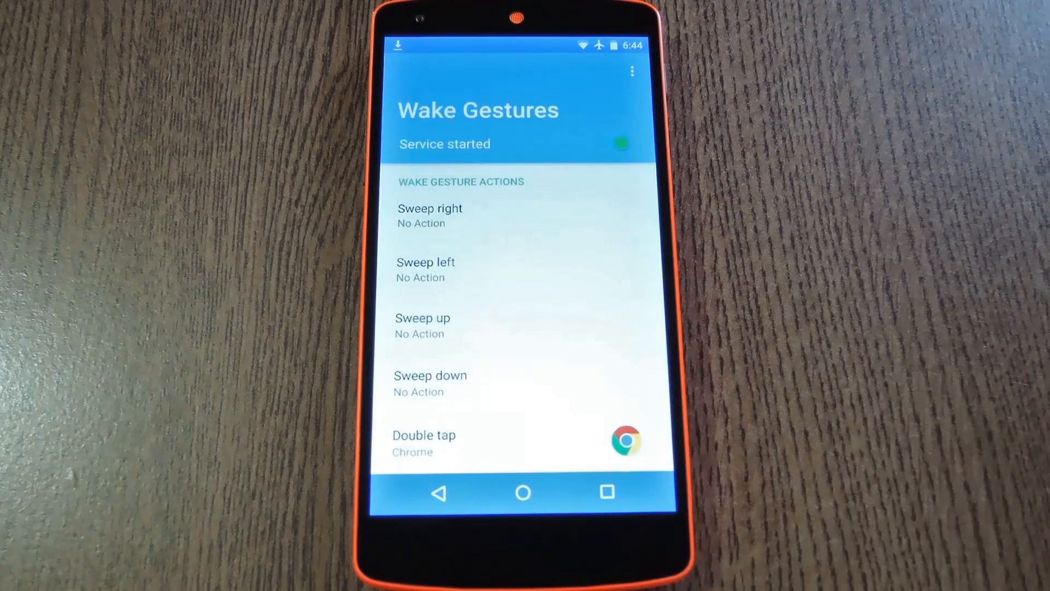